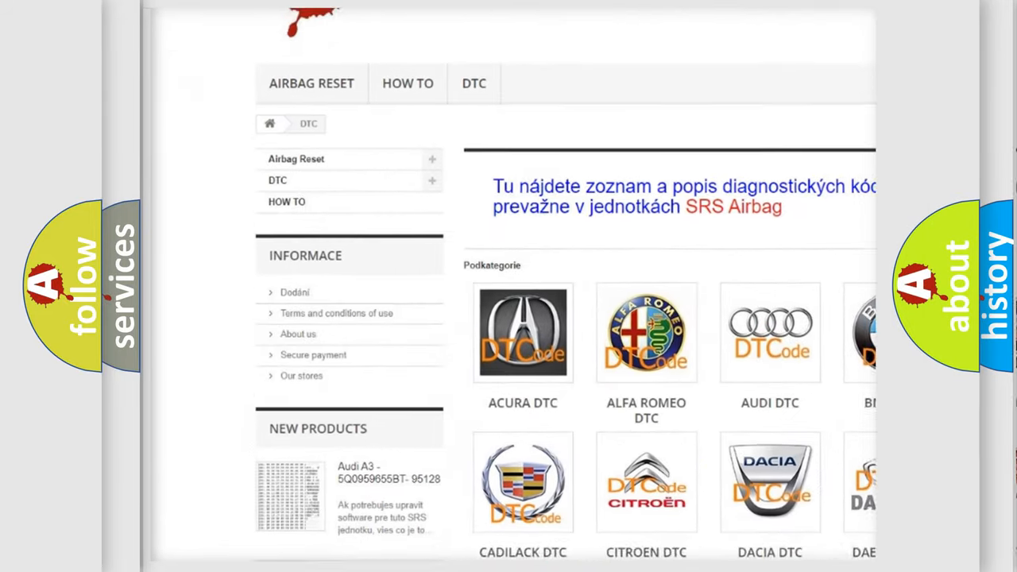
pyautogui.scroll(-3)
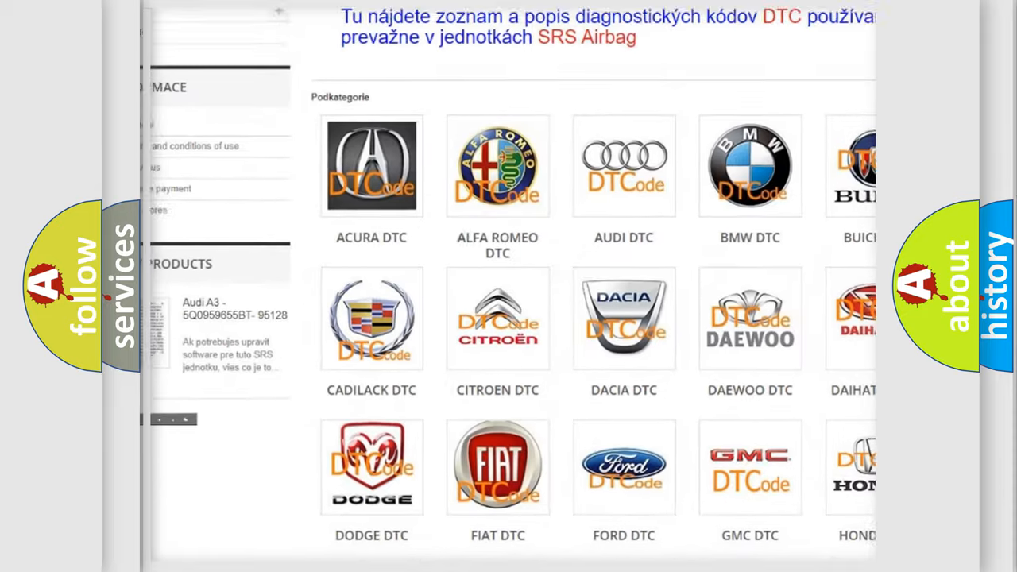
pyautogui.scroll(-3)
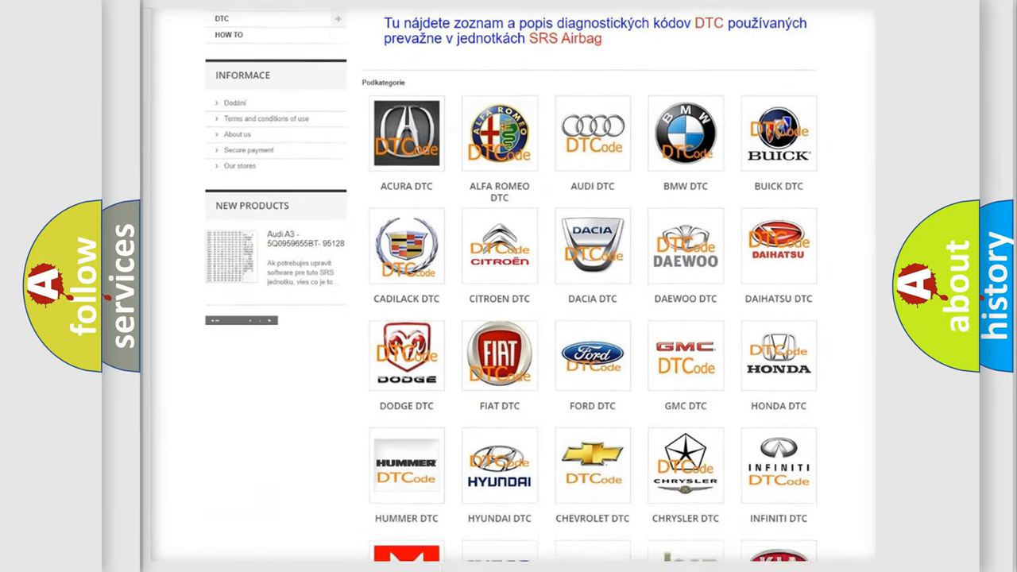
pyautogui.scroll(-3)
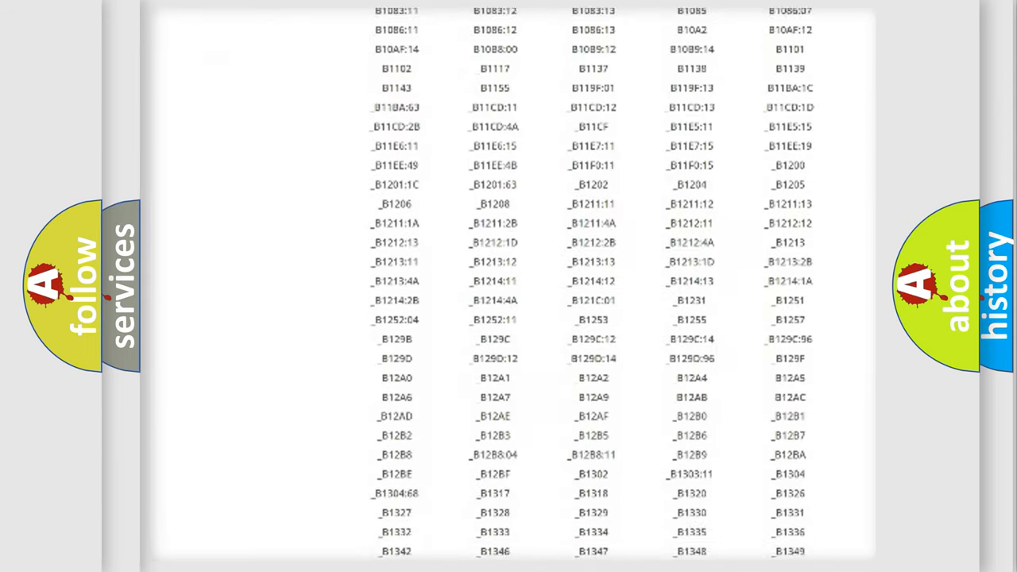
pyautogui.scroll(-3)
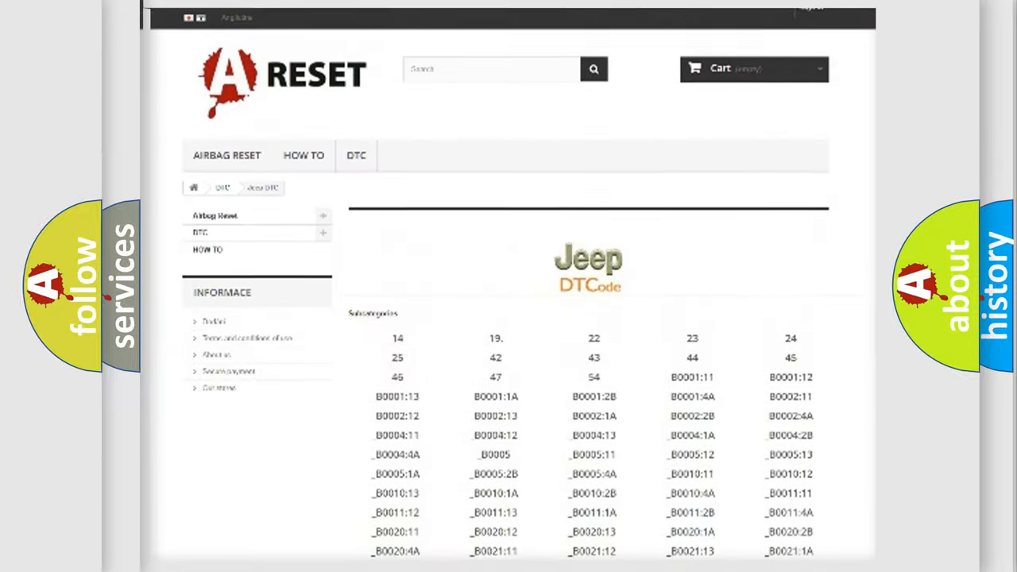
pyautogui.scroll(3)
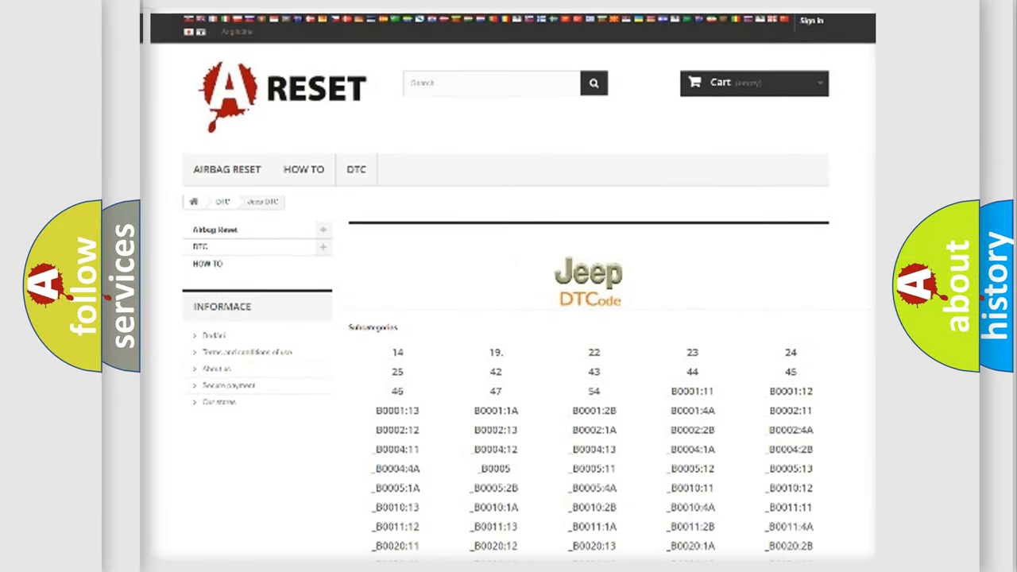